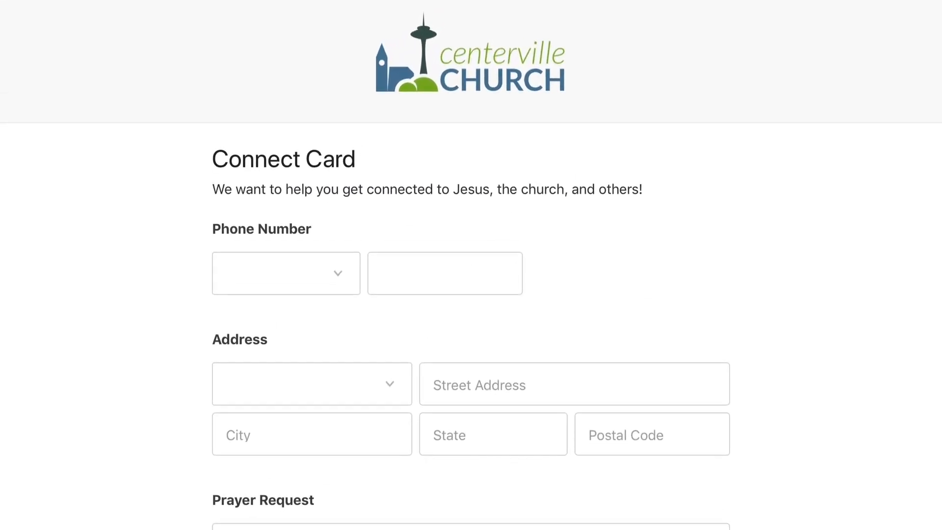
Scroll down the People list page toward the Send Email action.
{"action": "scroll", "scroll_direction": "down", "scroll_amount": 3}
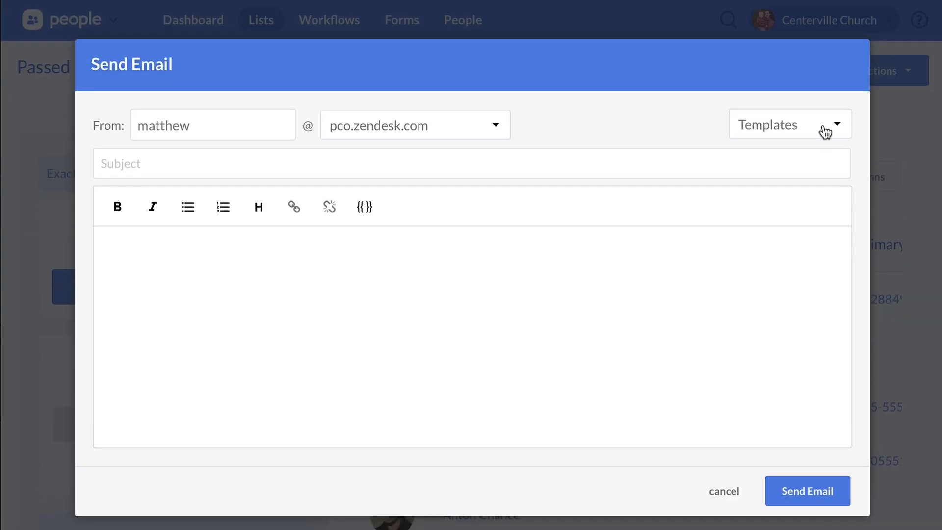
Open the email Templates dropdown to view saved templates.
{"action": "left_click", "coordinate": [790, 123]}
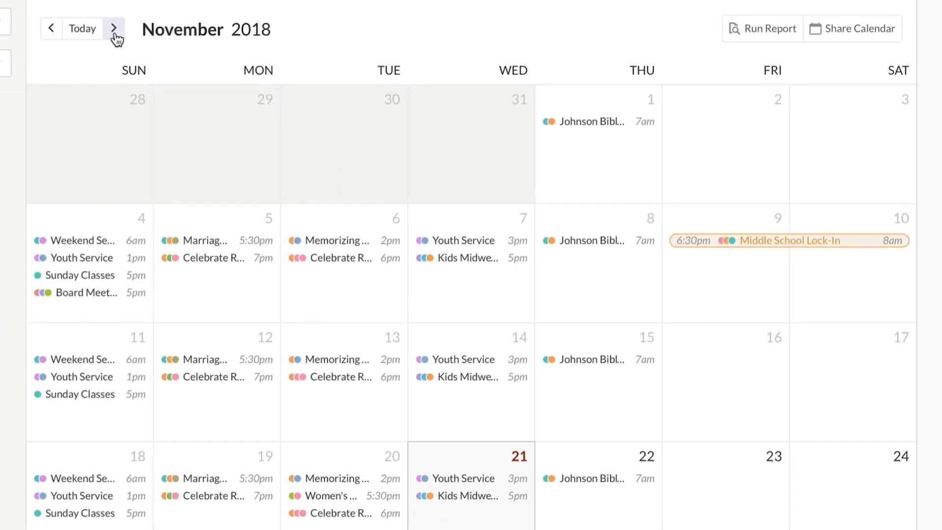
Advance to December 2018, set My events to Subscriber, and filter by Staff Meeting.
{"action": "left_click", "coordinate": [113, 28]}
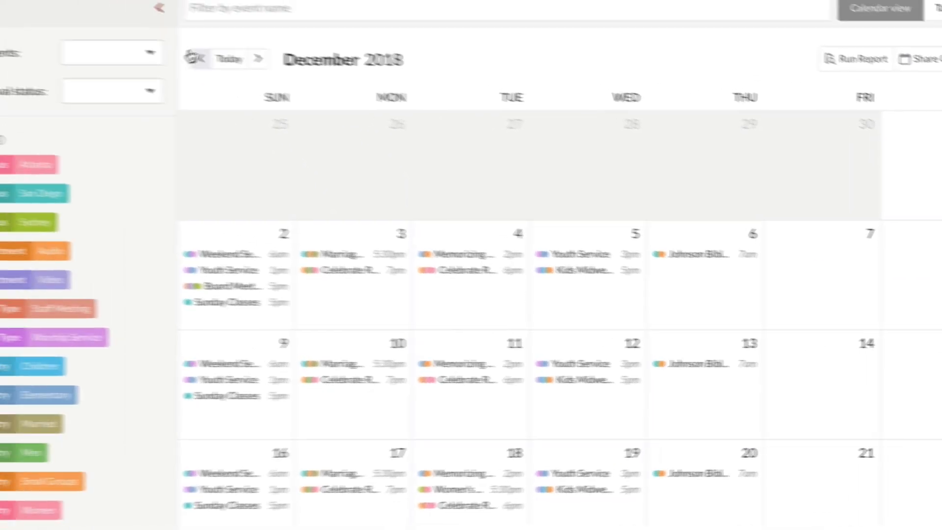
{"action": "left_click", "coordinate": [177, 65]}
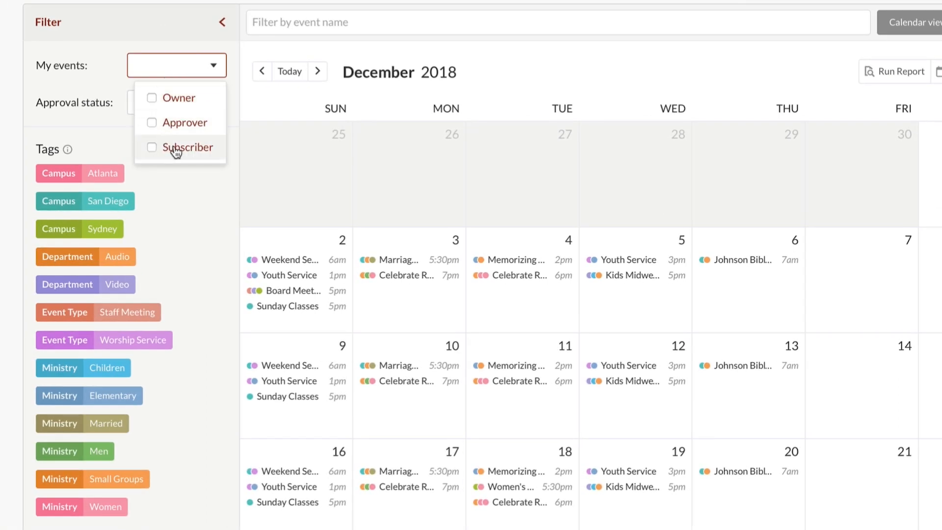
{"action": "left_click", "coordinate": [153, 147]}
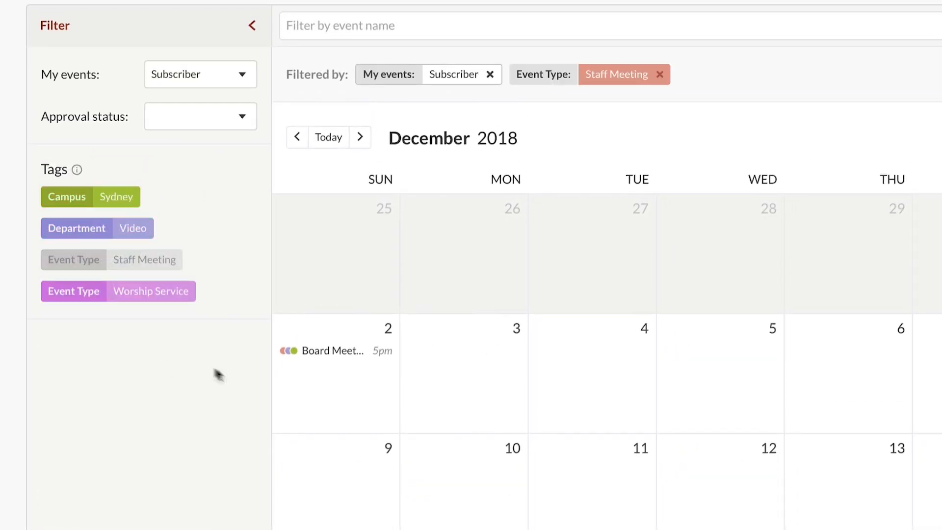
{"action": "left_click", "coordinate": [331, 350]}
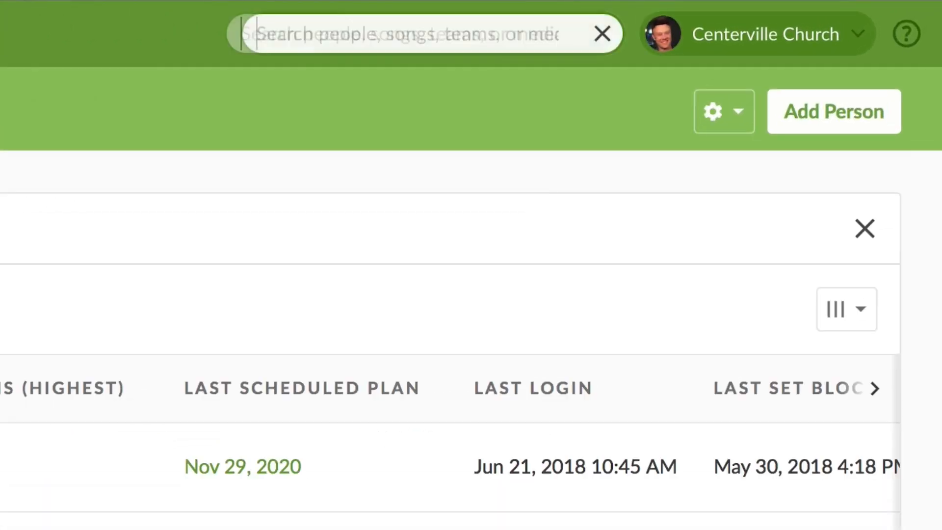
Search Services for 'Chris'.
{"action": "type", "text": "Chris"}
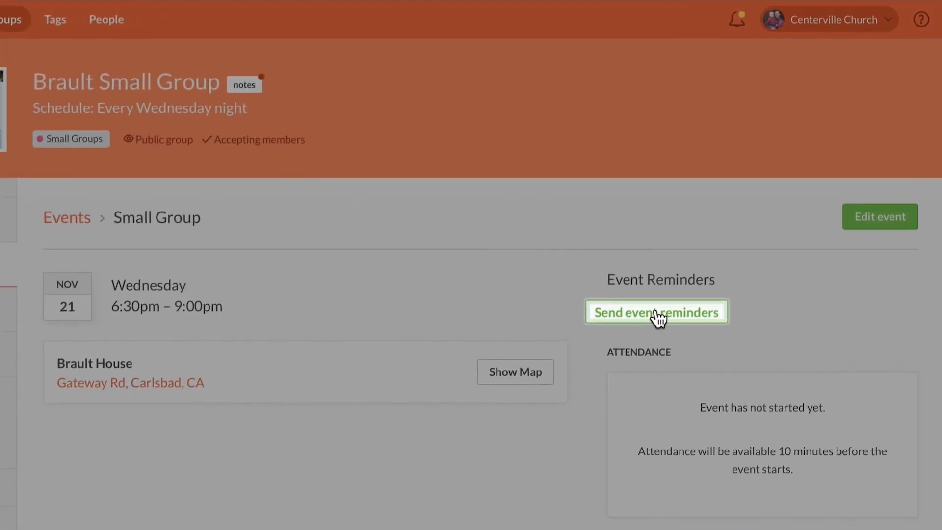
Send November 21 small group reminders, then view a member's Communication history.
{"action": "left_click", "coordinate": [656, 312]}
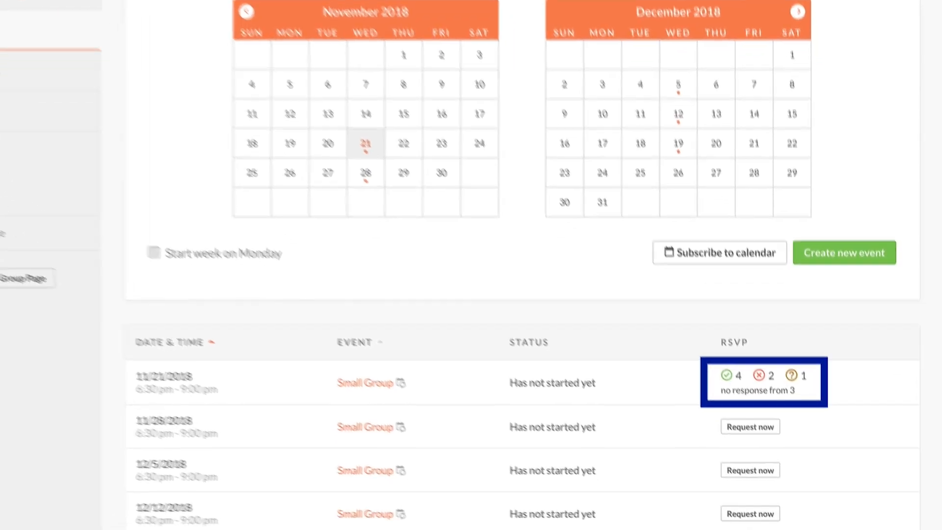
{"action": "scroll", "scroll_direction": "down", "scroll_amount": 3}
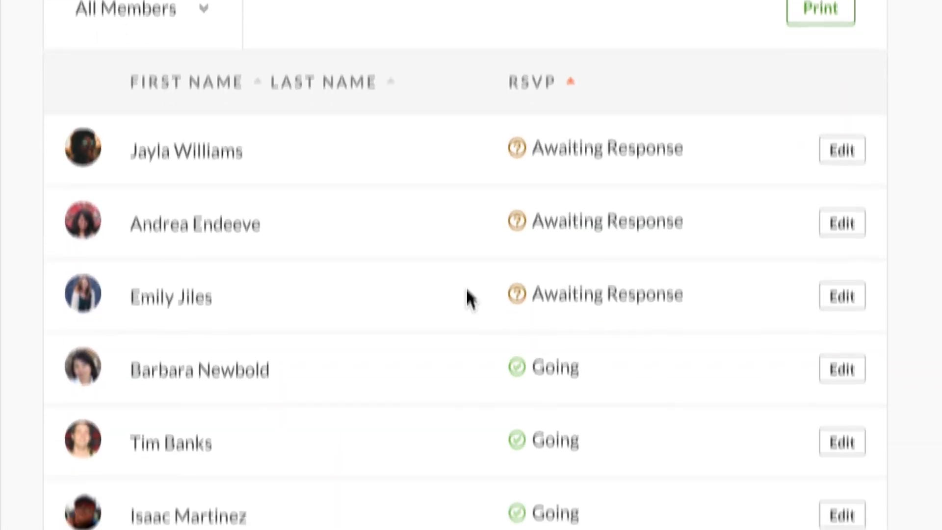
{"action": "scroll", "scroll_direction": "down", "scroll_amount": 3}
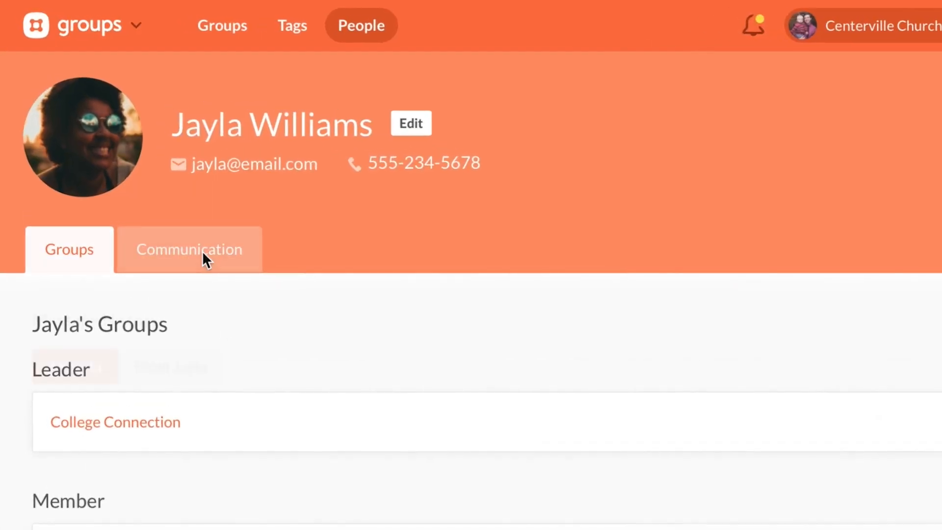
{"action": "left_click", "coordinate": [189, 249]}
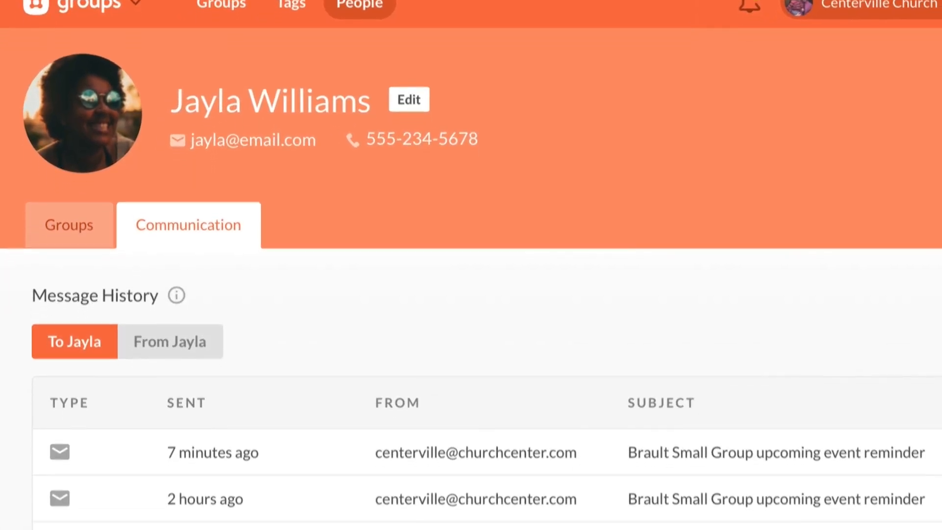
{"action": "scroll", "scroll_direction": "down", "scroll_amount": 3}
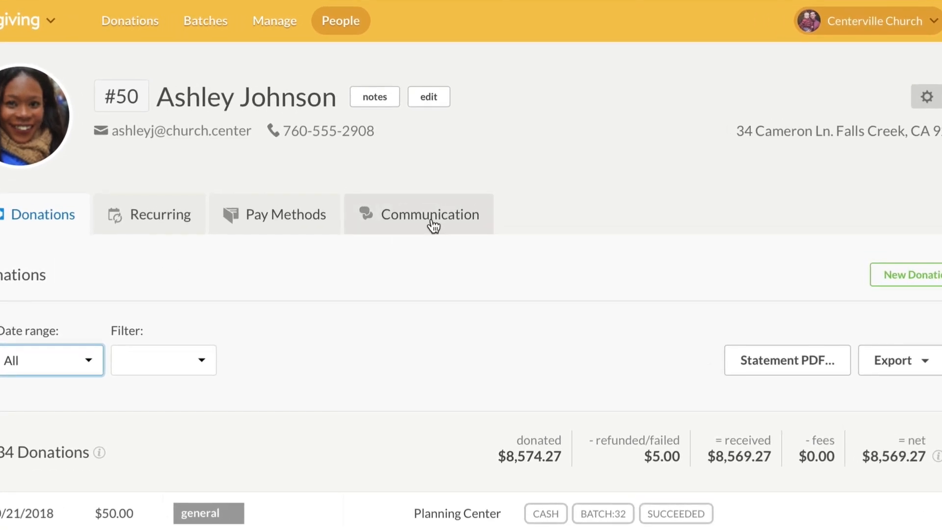
Open the Communication tab on donor #50's profile.
{"action": "left_click", "coordinate": [433, 220]}
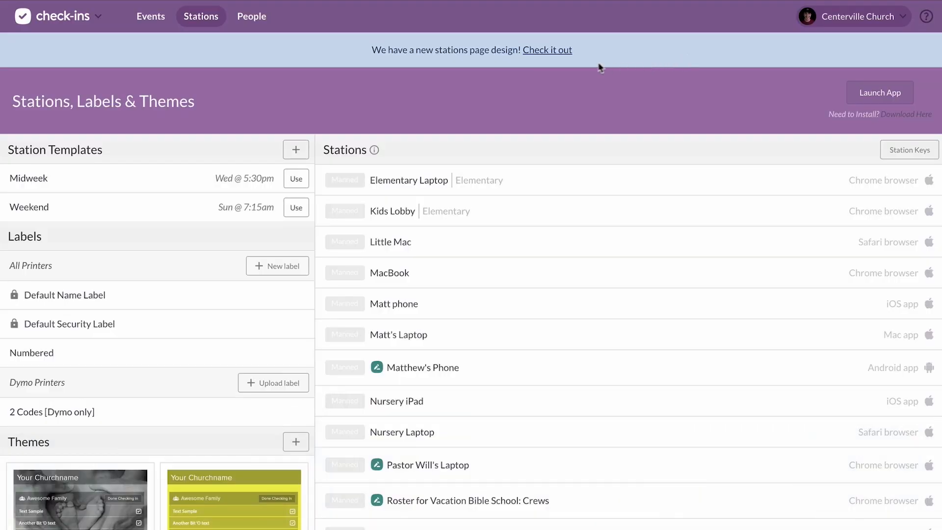
Follow the banner's 'Check it out' link to the card-based stations design.
{"action": "left_click", "coordinate": [547, 49]}
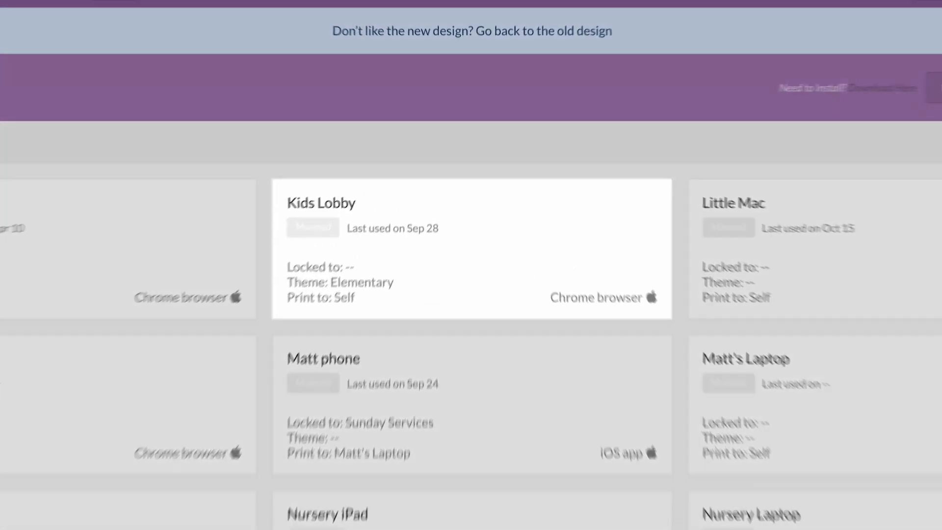